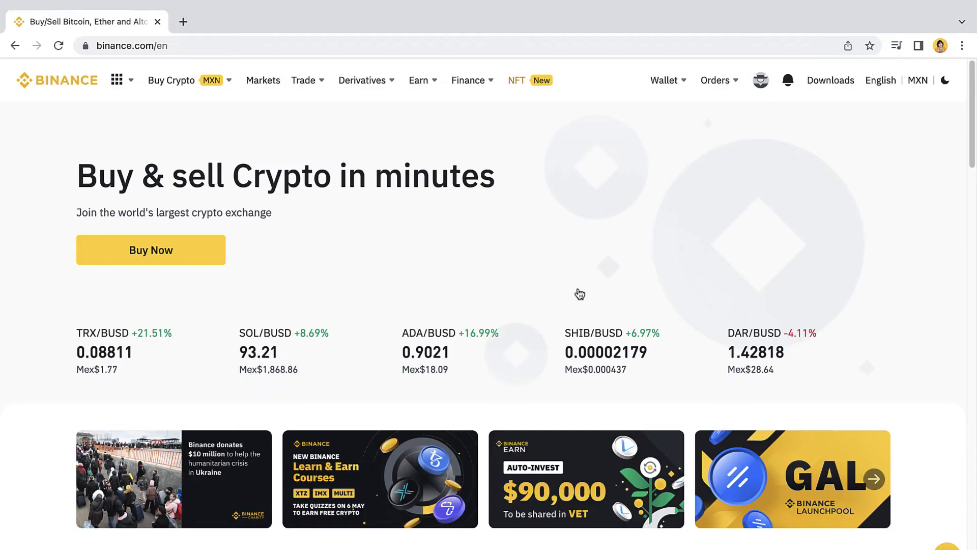
- Reach the Referral program page from the account menu
{"action": "scroll", "scroll_direction": "down", "scroll_amount": 3}
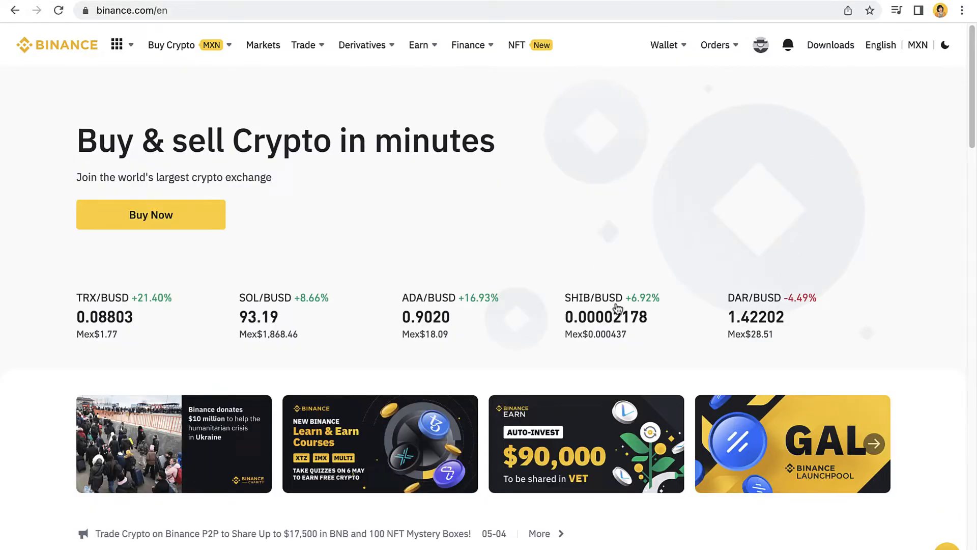
{"action": "mouse_move", "coordinate": [602, 234]}
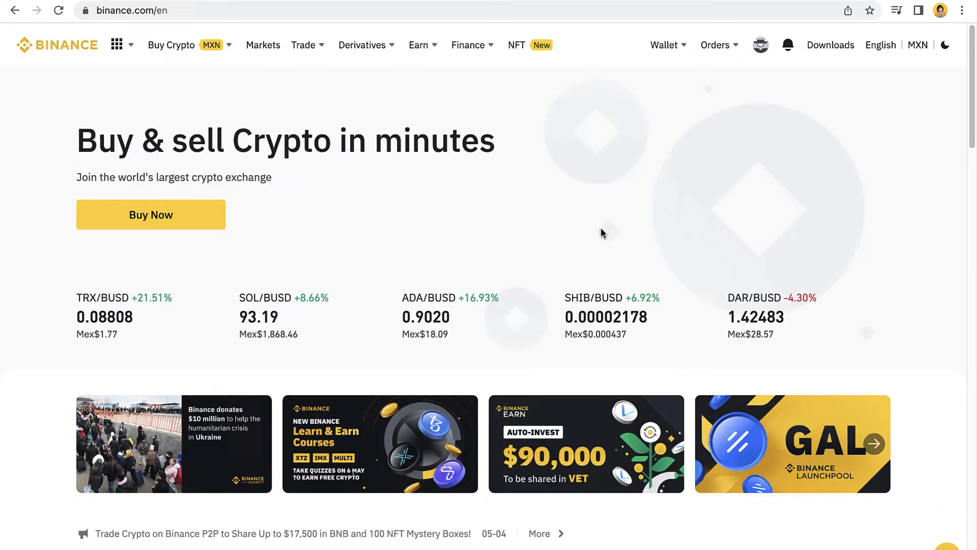
{"action": "mouse_move", "coordinate": [652, 200]}
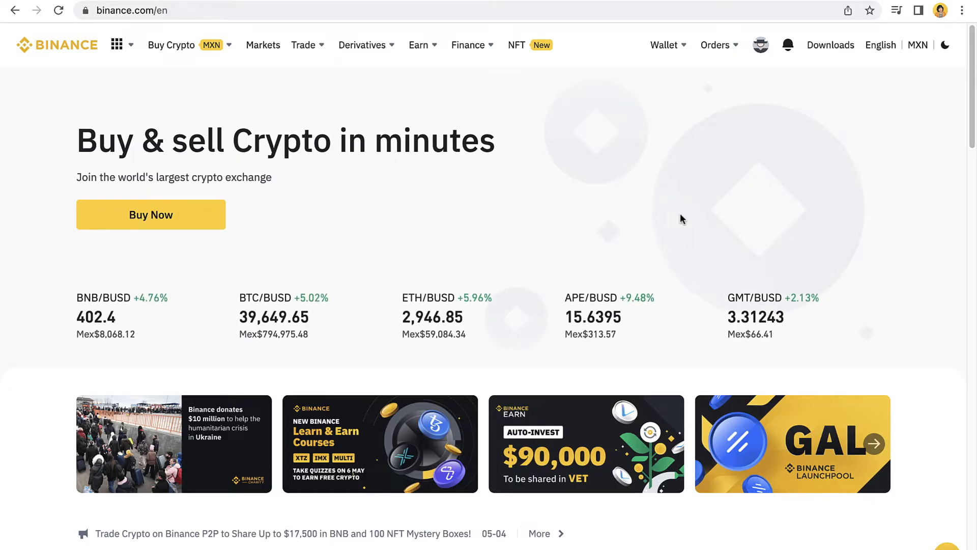
{"action": "mouse_move", "coordinate": [669, 220]}
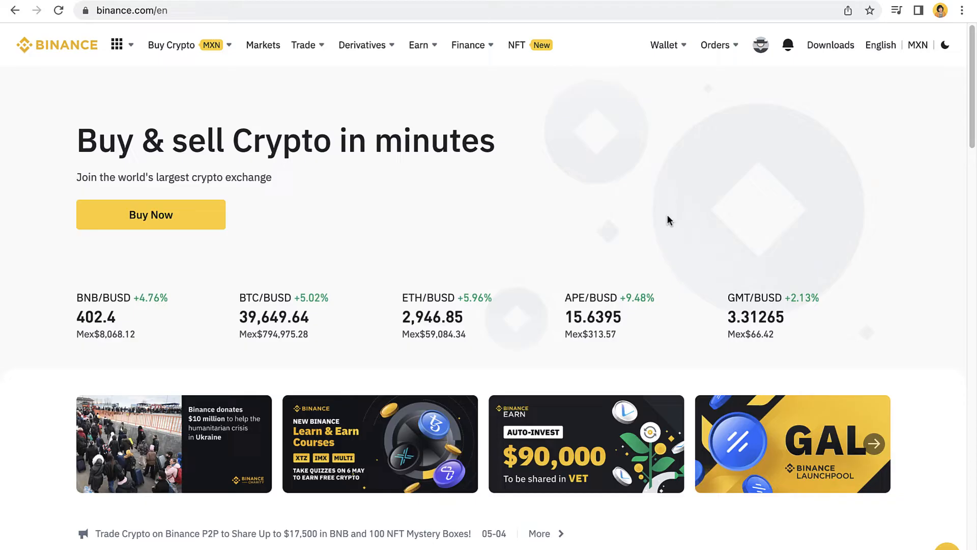
{"action": "mouse_move", "coordinate": [177, 74]}
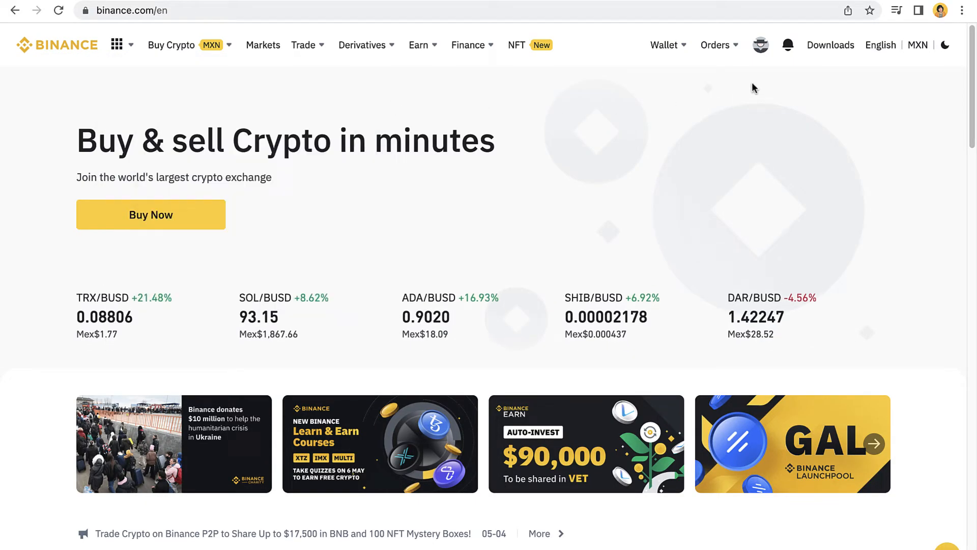
{"action": "left_click", "coordinate": [759, 45]}
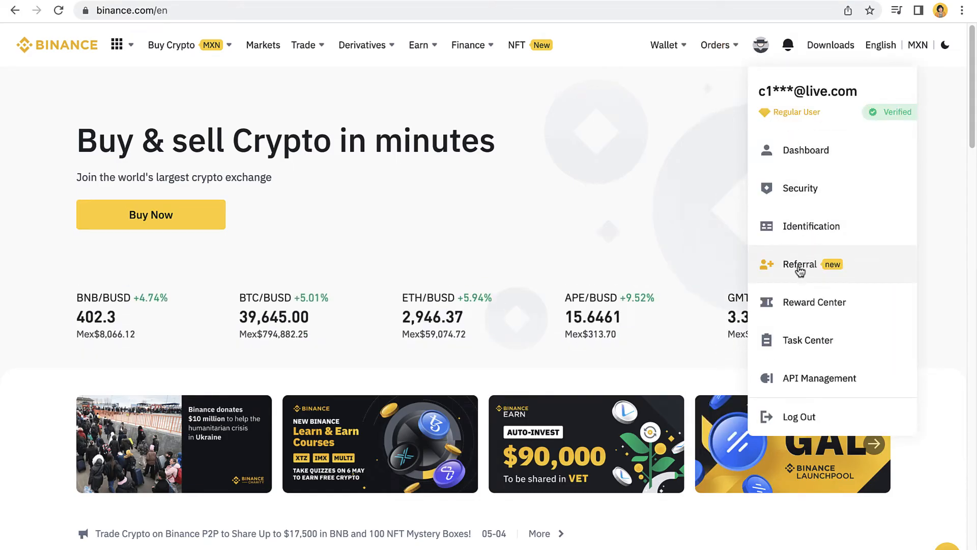
{"action": "left_click", "coordinate": [801, 265]}
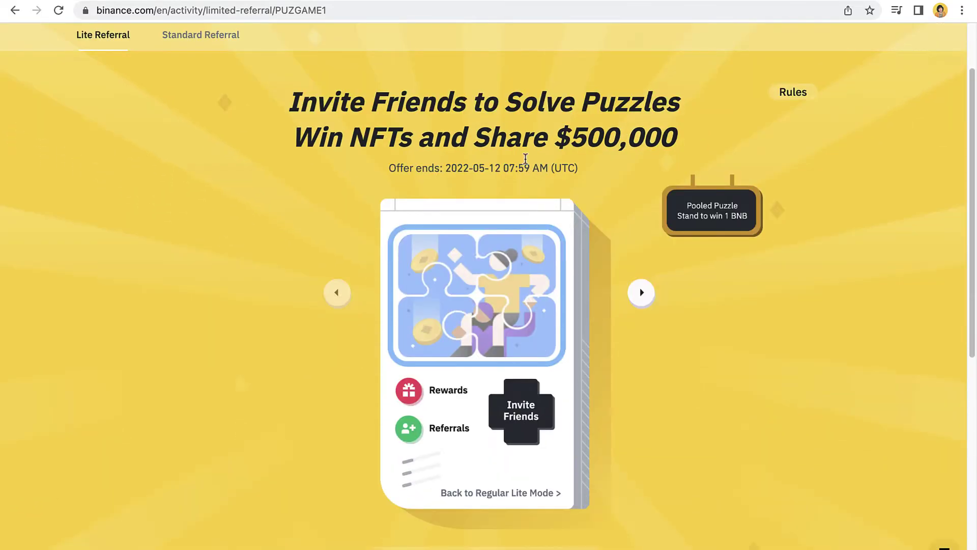
- Highlight the $500,000 prize and leave the puzzle campaign for Regular Lite Mode
{"action": "left_click_drag", "start_coordinate": [525, 160], "coordinate": [461, 135]}
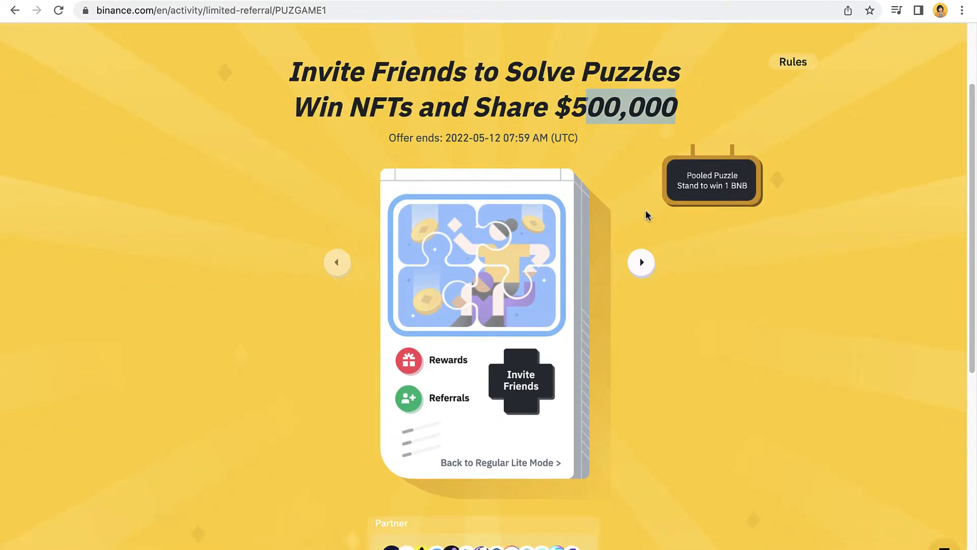
{"action": "left_click", "coordinate": [501, 463]}
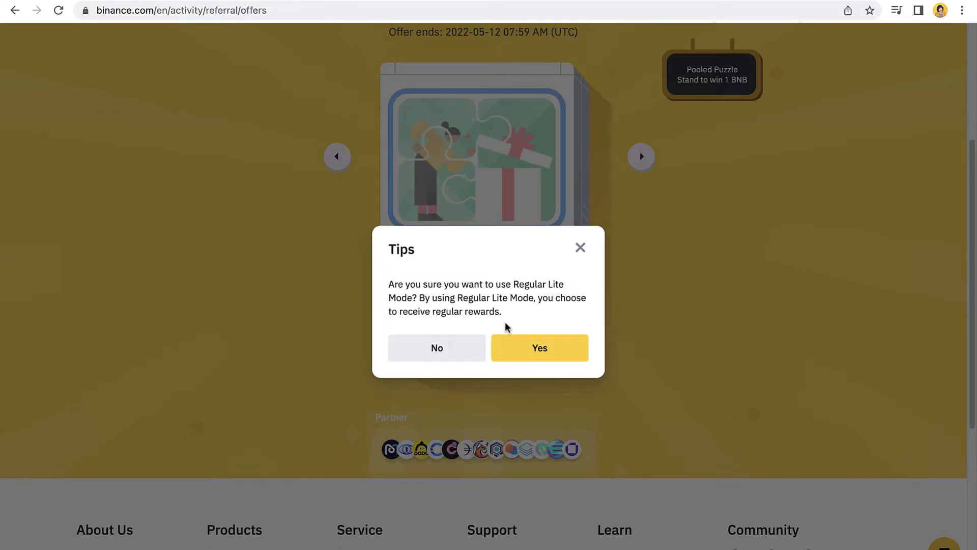
- Confirm the switch to Regular Lite Mode in the Tips dialog
{"action": "left_click", "coordinate": [539, 349]}
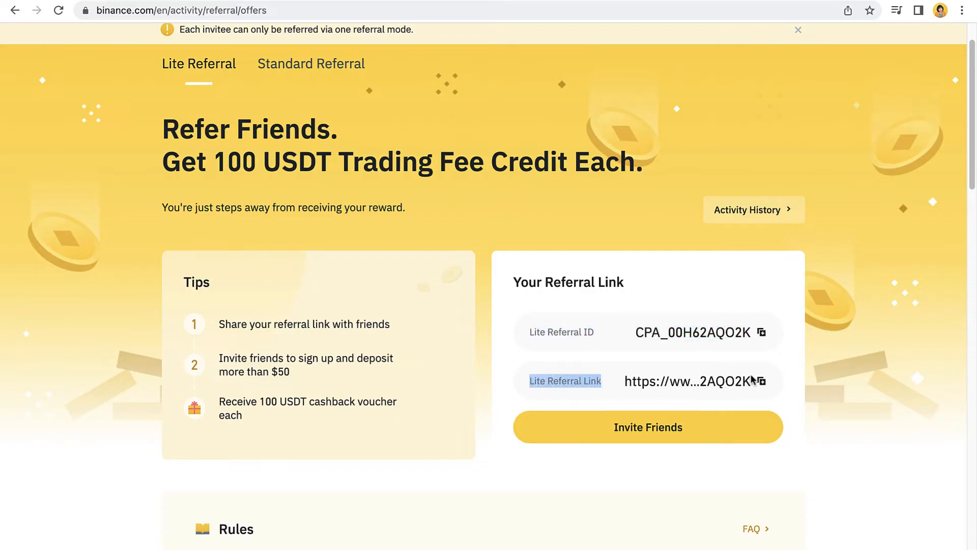
{"action": "left_click", "coordinate": [762, 381]}
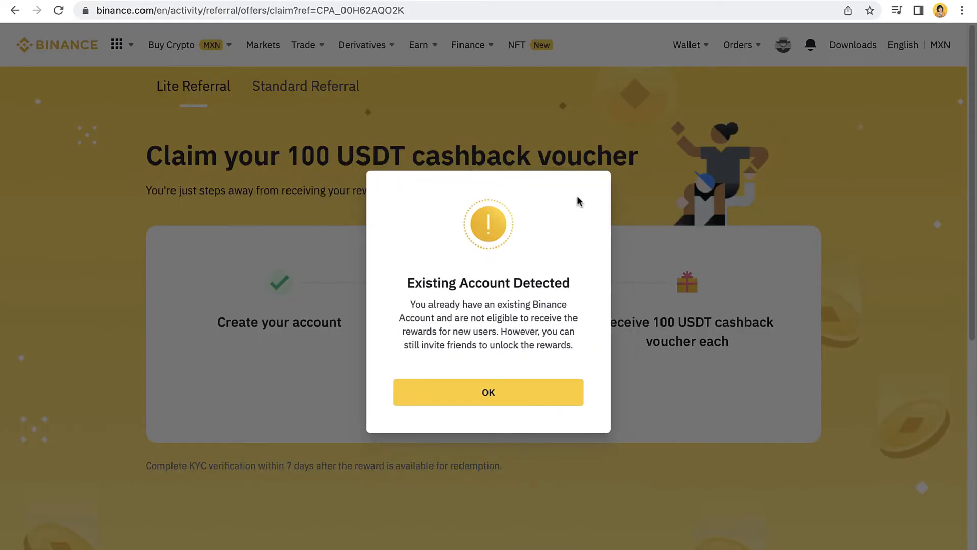
{"action": "mouse_move", "coordinate": [295, 321]}
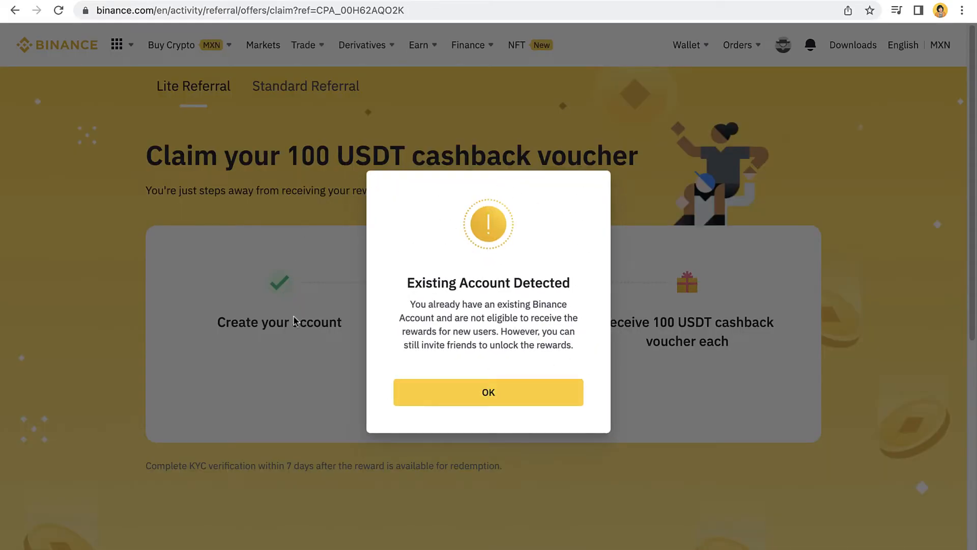
{"action": "mouse_move", "coordinate": [304, 159]}
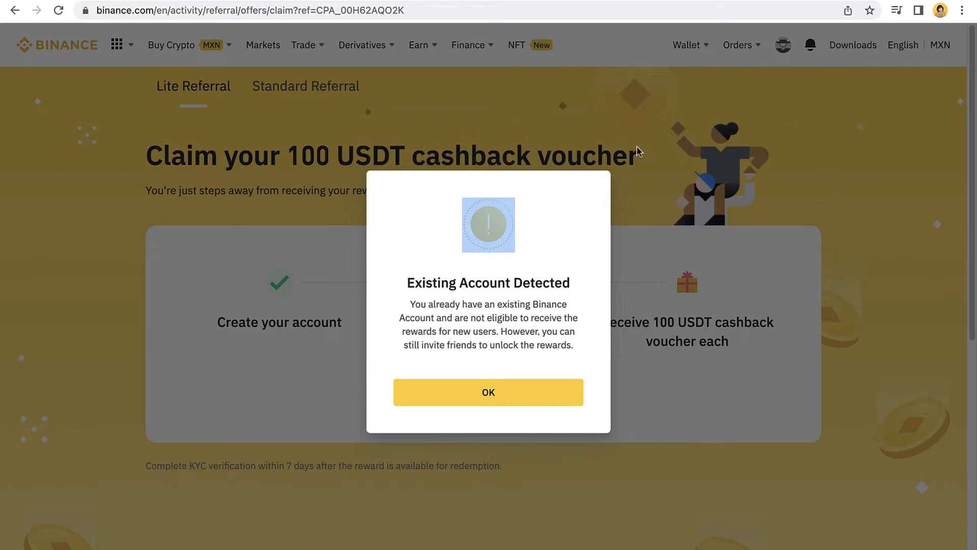
{"action": "mouse_move", "coordinate": [530, 385]}
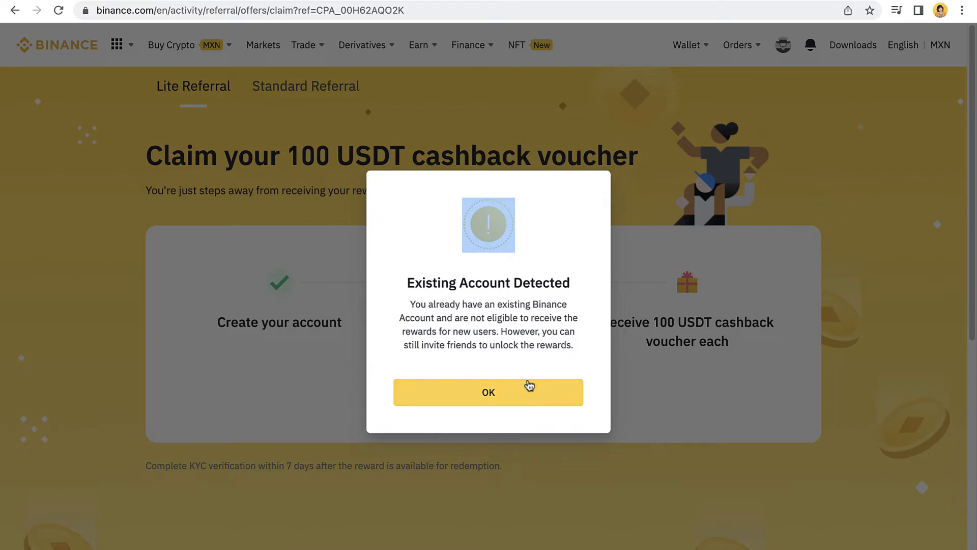
{"action": "left_click", "coordinate": [489, 392]}
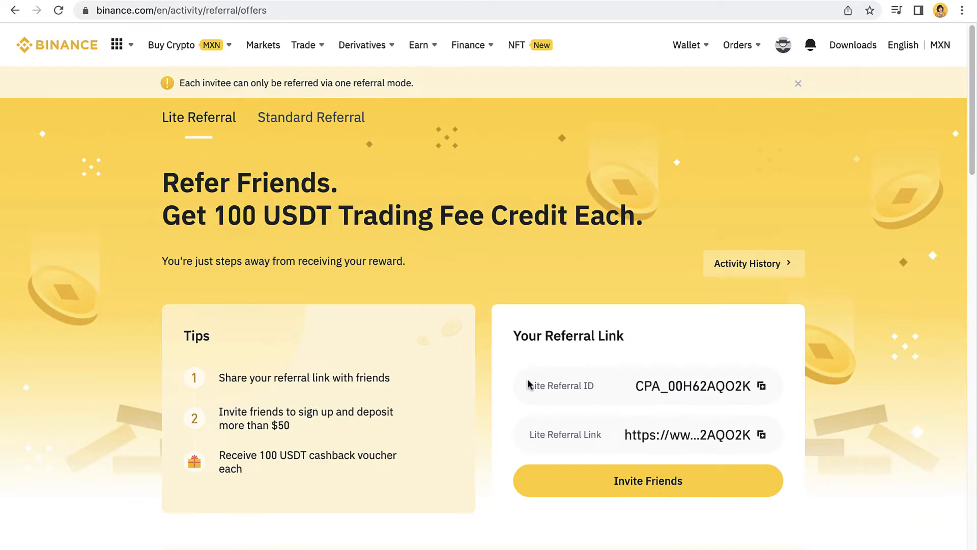
{"action": "mouse_move", "coordinate": [663, 407]}
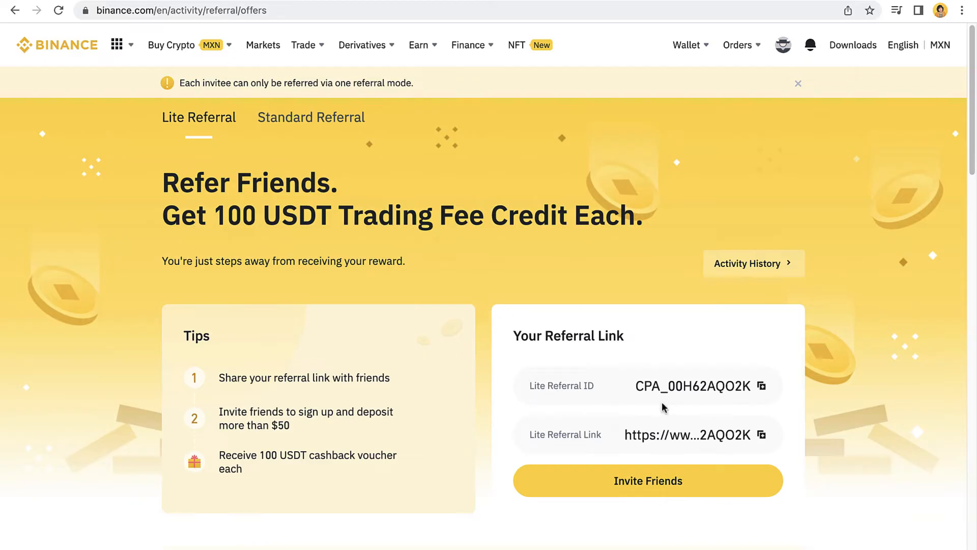
{"action": "mouse_move", "coordinate": [680, 381]}
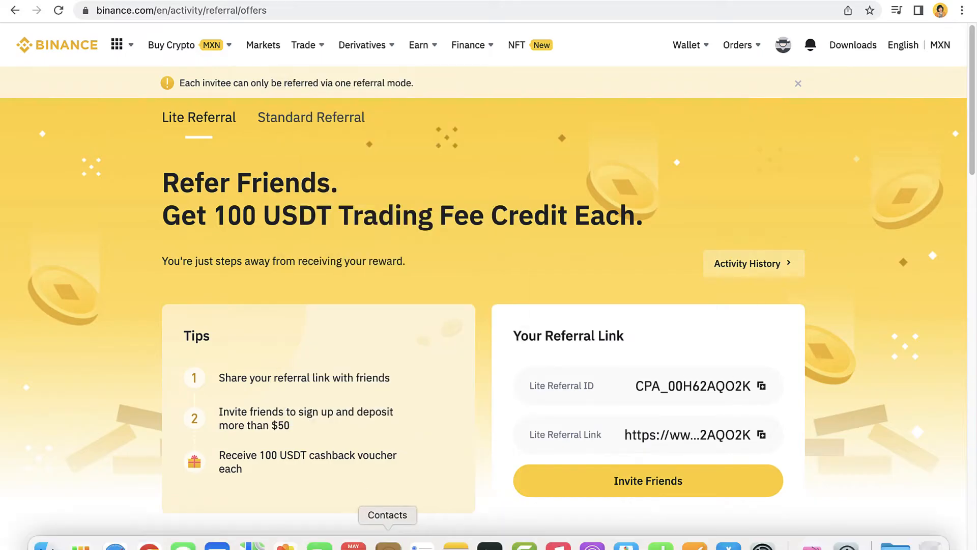
{"action": "mouse_move", "coordinate": [299, 482]}
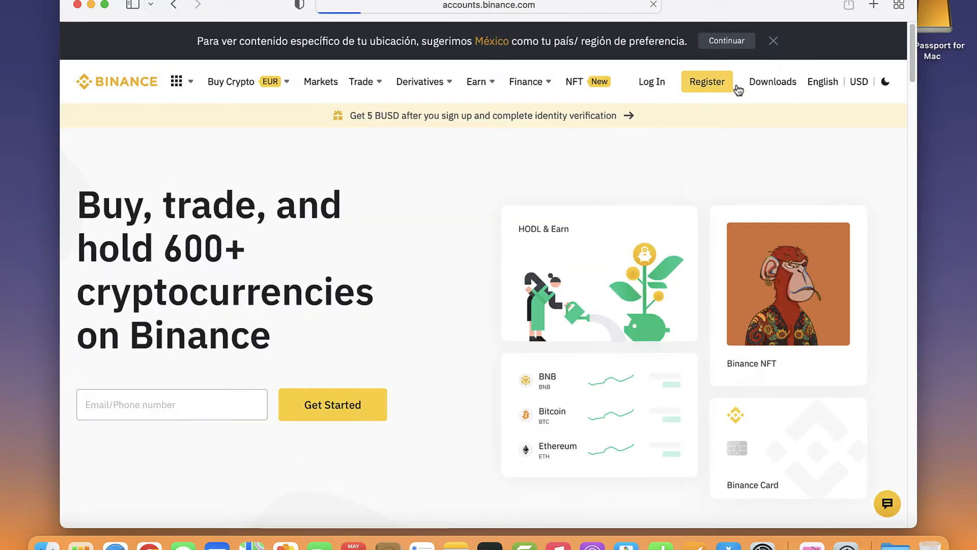
- Start the Create Binance Account form and accept a suggested strong password via the Email field
{"action": "left_click", "coordinate": [706, 81]}
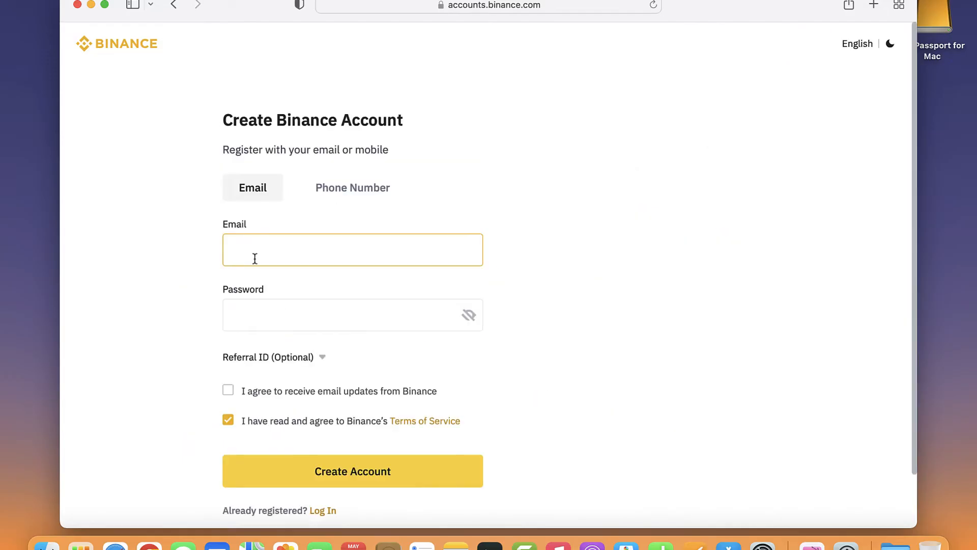
{"action": "left_click", "coordinate": [353, 316]}
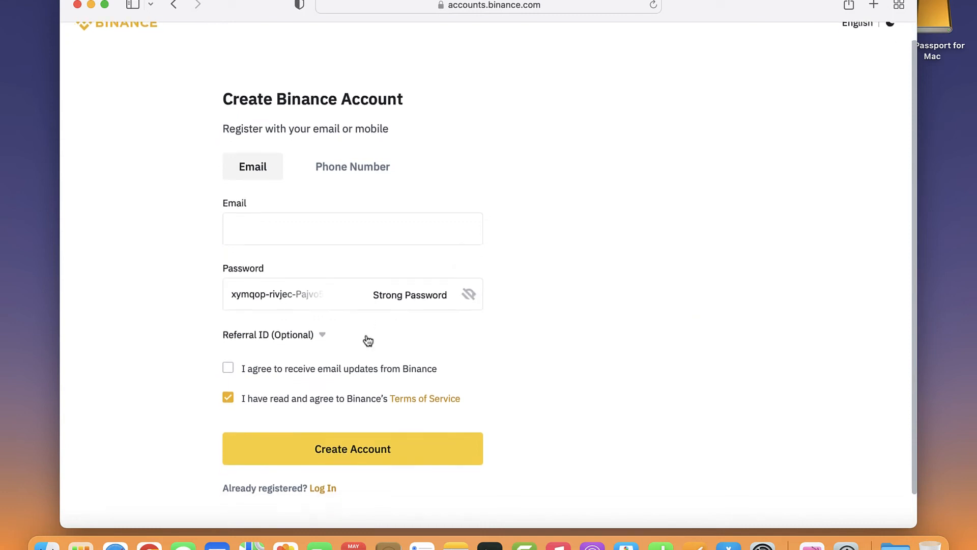
{"action": "mouse_move", "coordinate": [236, 344]}
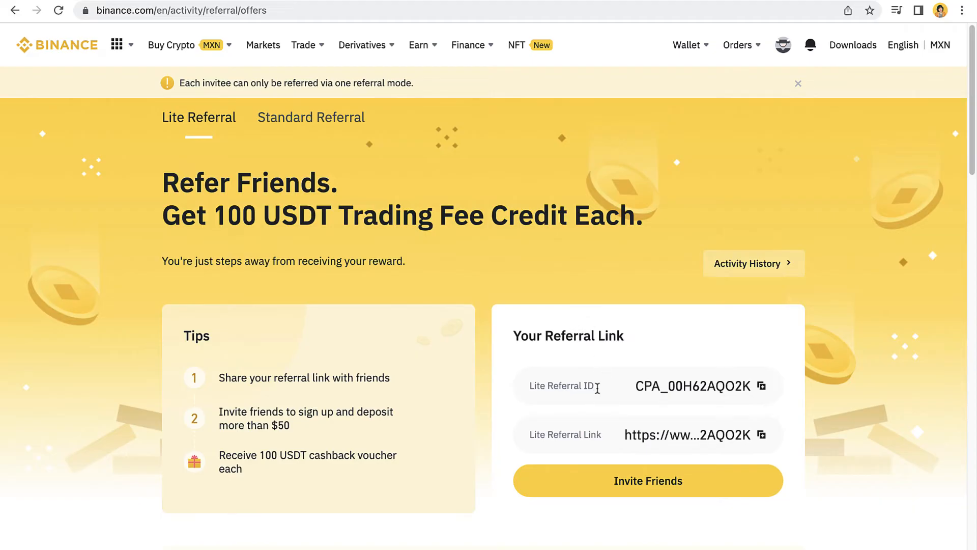
- Fill the form's Referral ID with CPA_00H62AQO2K, untick Terms agreement, and return to the referral offers page
{"action": "double_click", "coordinate": [555, 435]}
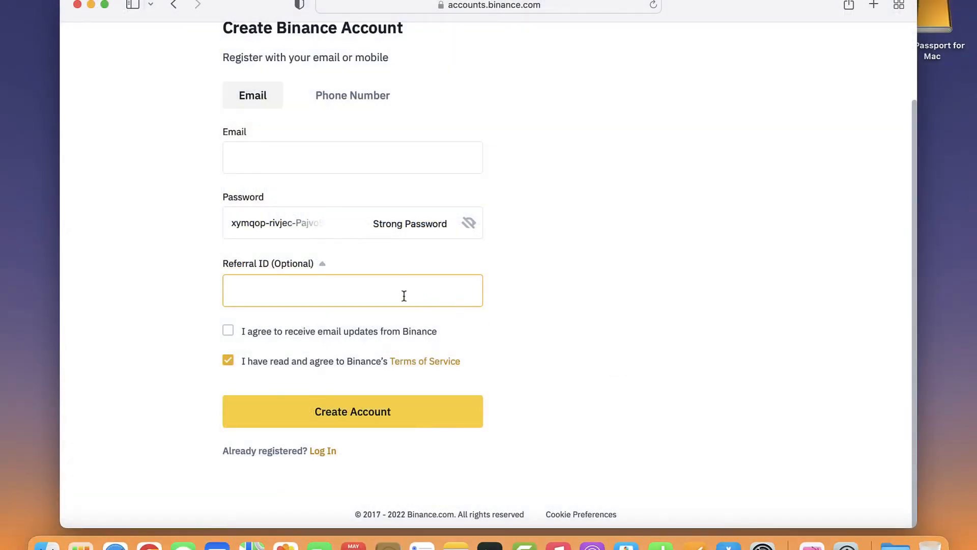
{"action": "type", "text": "CPA_00H62AQO2K"}
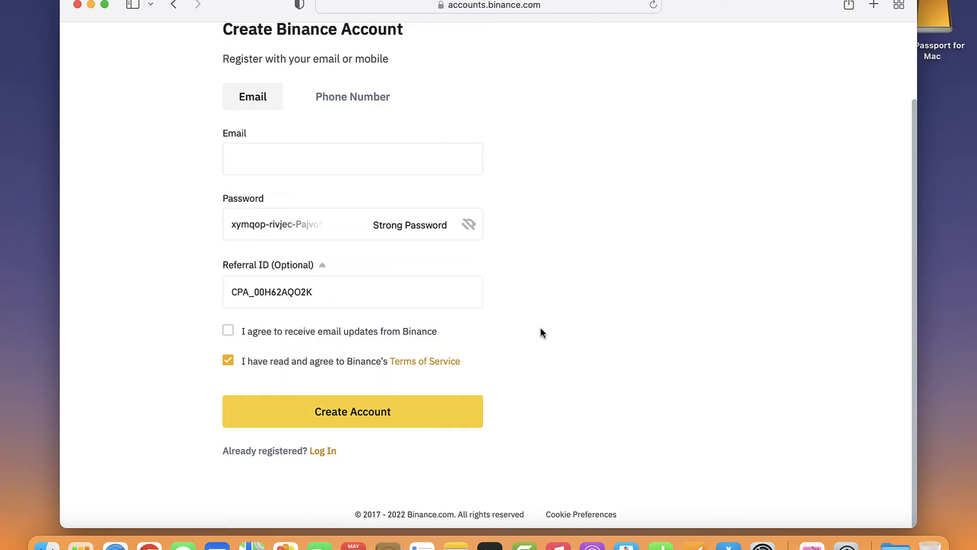
{"action": "left_click_drag", "start_coordinate": [268, 360], "coordinate": [378, 361]}
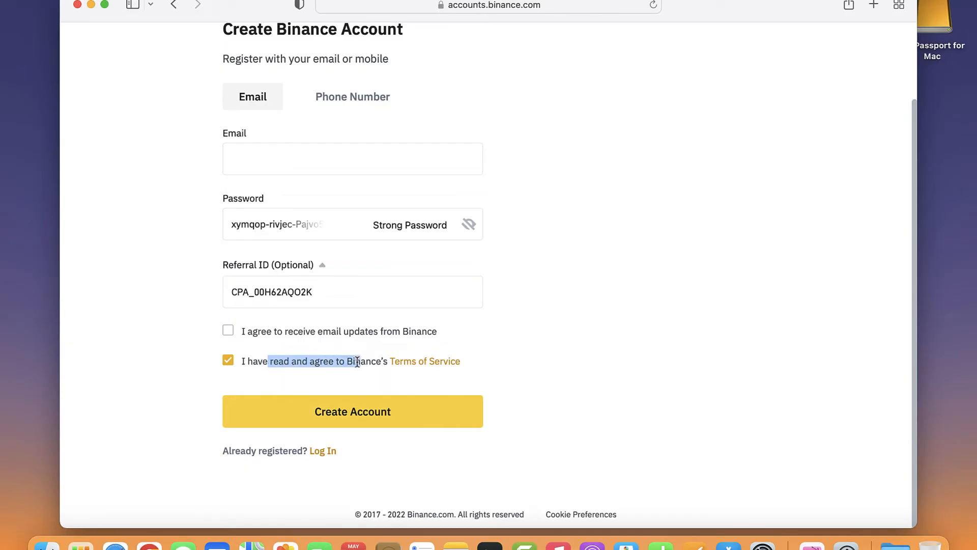
{"action": "left_click", "coordinate": [228, 360]}
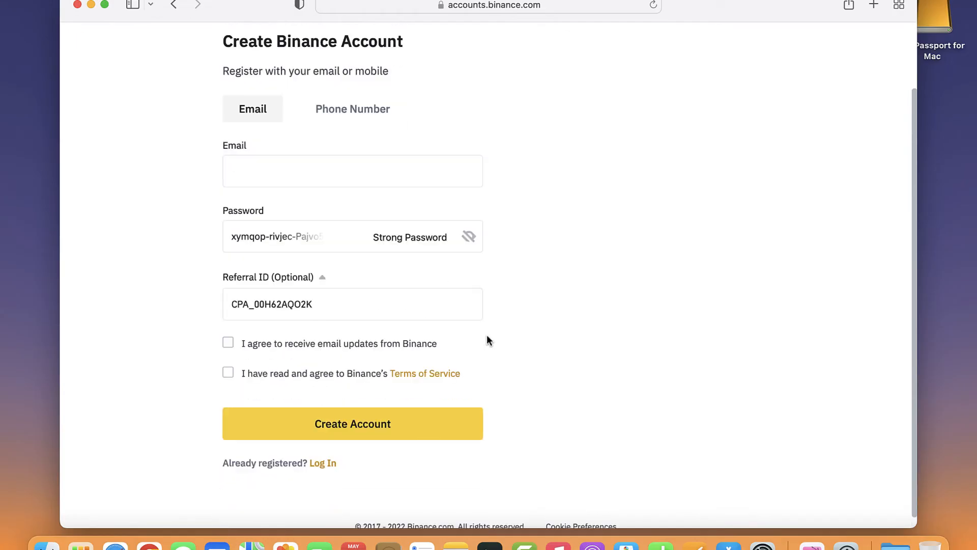
{"action": "left_click", "coordinate": [352, 304]}
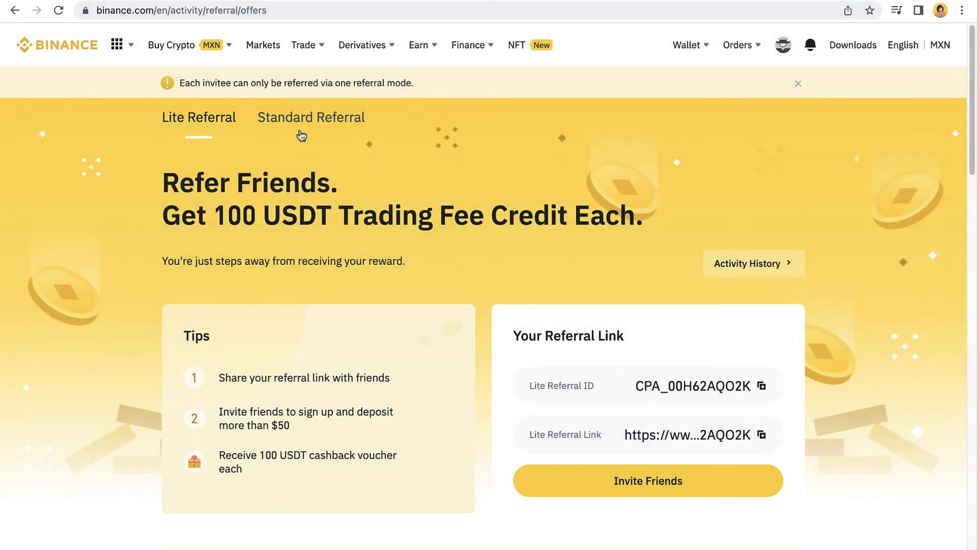
{"action": "mouse_move", "coordinate": [639, 334]}
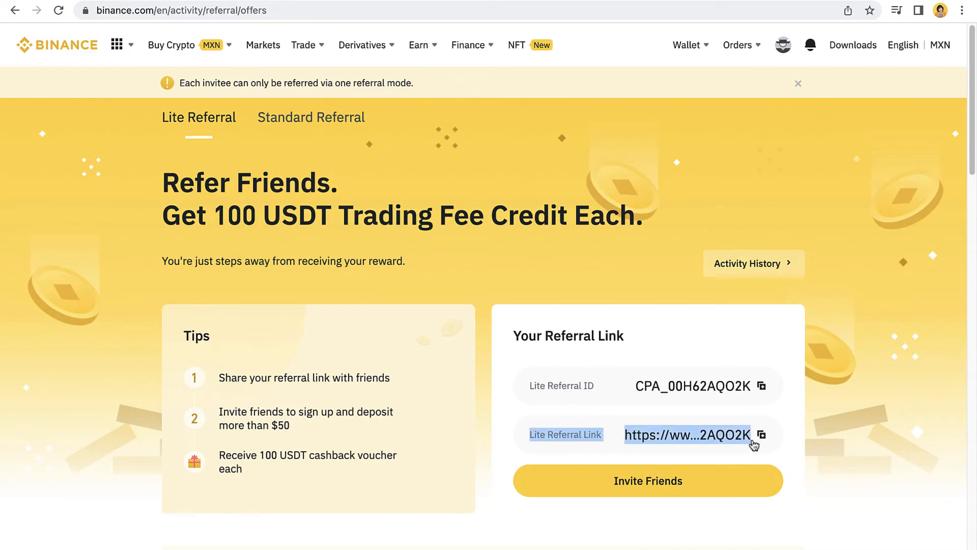
- Copy the Lite Referral Link to open it in the second browser
{"action": "left_click", "coordinate": [761, 435]}
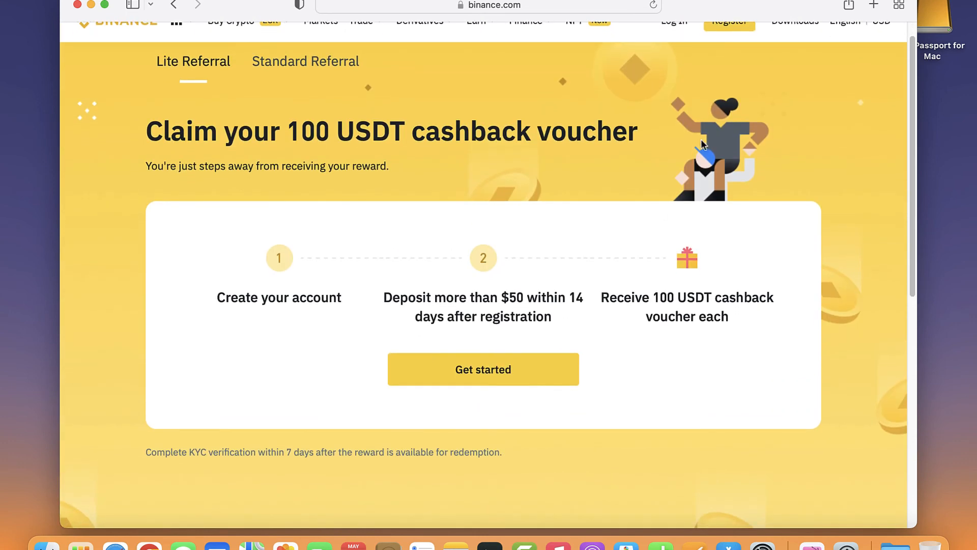
- Use Get started on the cashback voucher page to reach the Welcome to Binance sign-up screen
{"action": "left_click", "coordinate": [483, 370]}
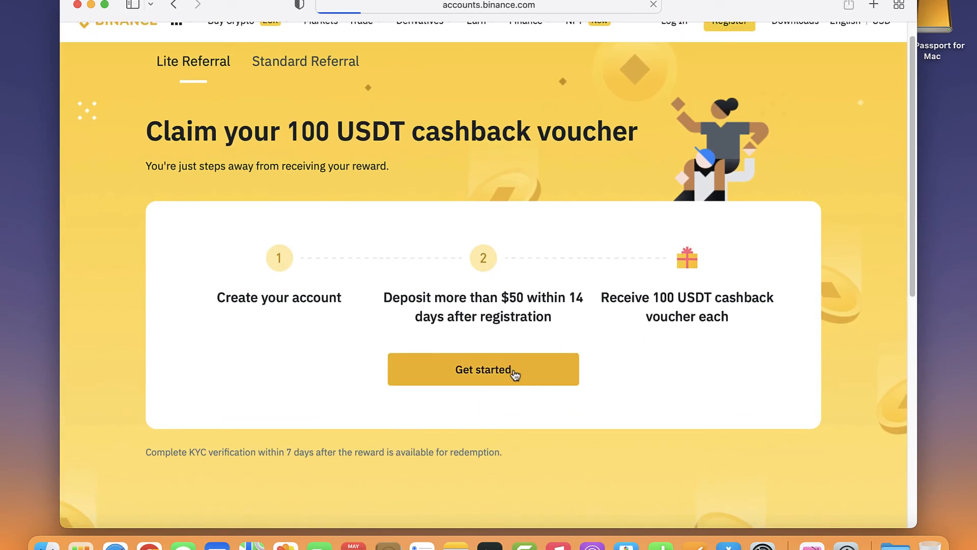
{"action": "left_click", "coordinate": [483, 370]}
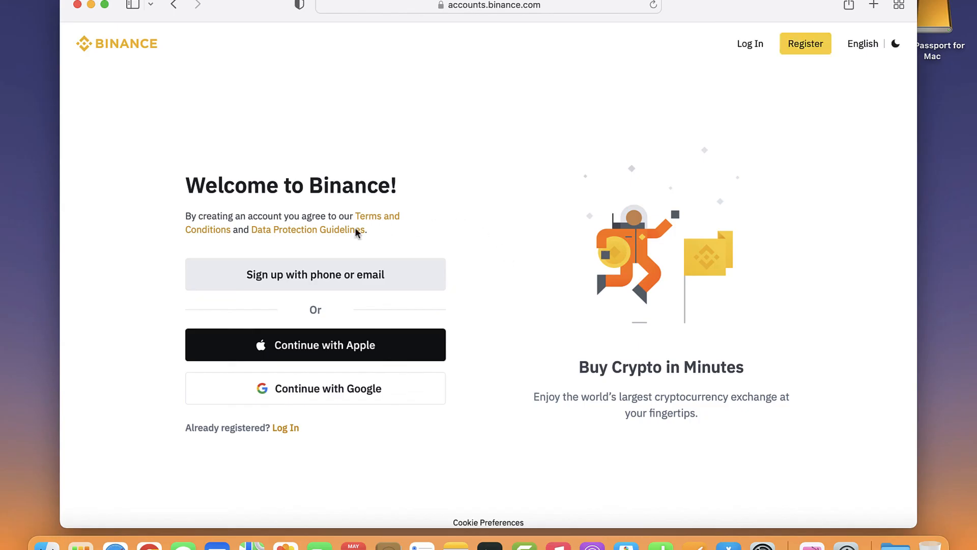
{"action": "mouse_move", "coordinate": [291, 216]}
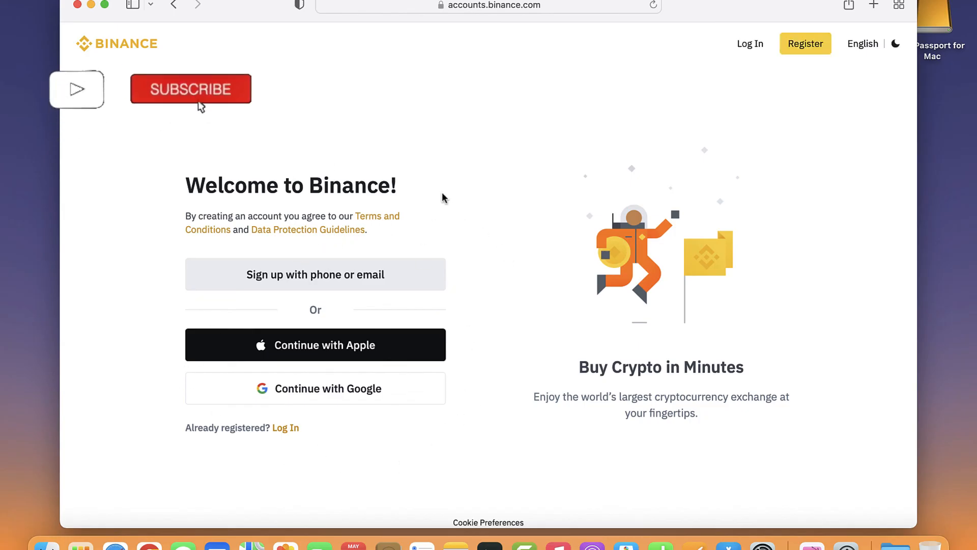
{"action": "left_click", "coordinate": [192, 89]}
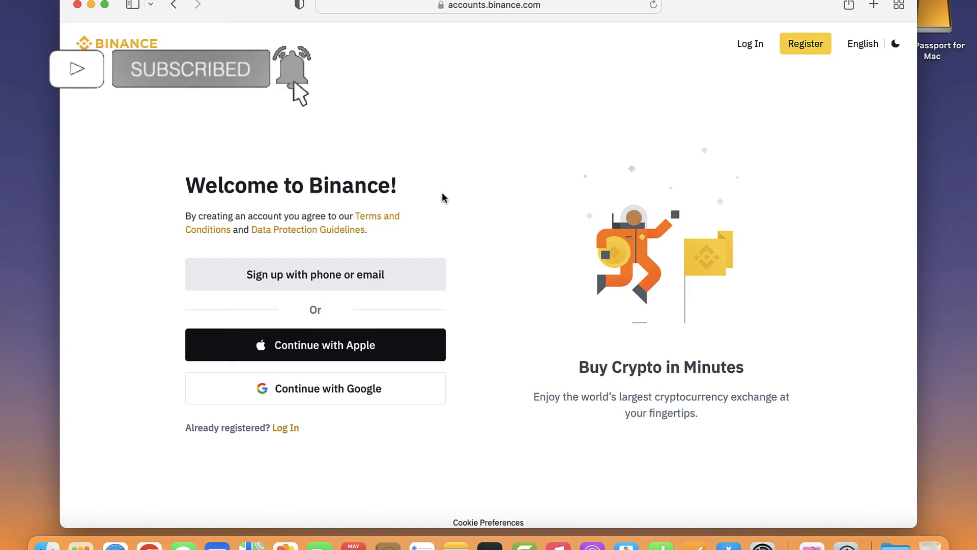